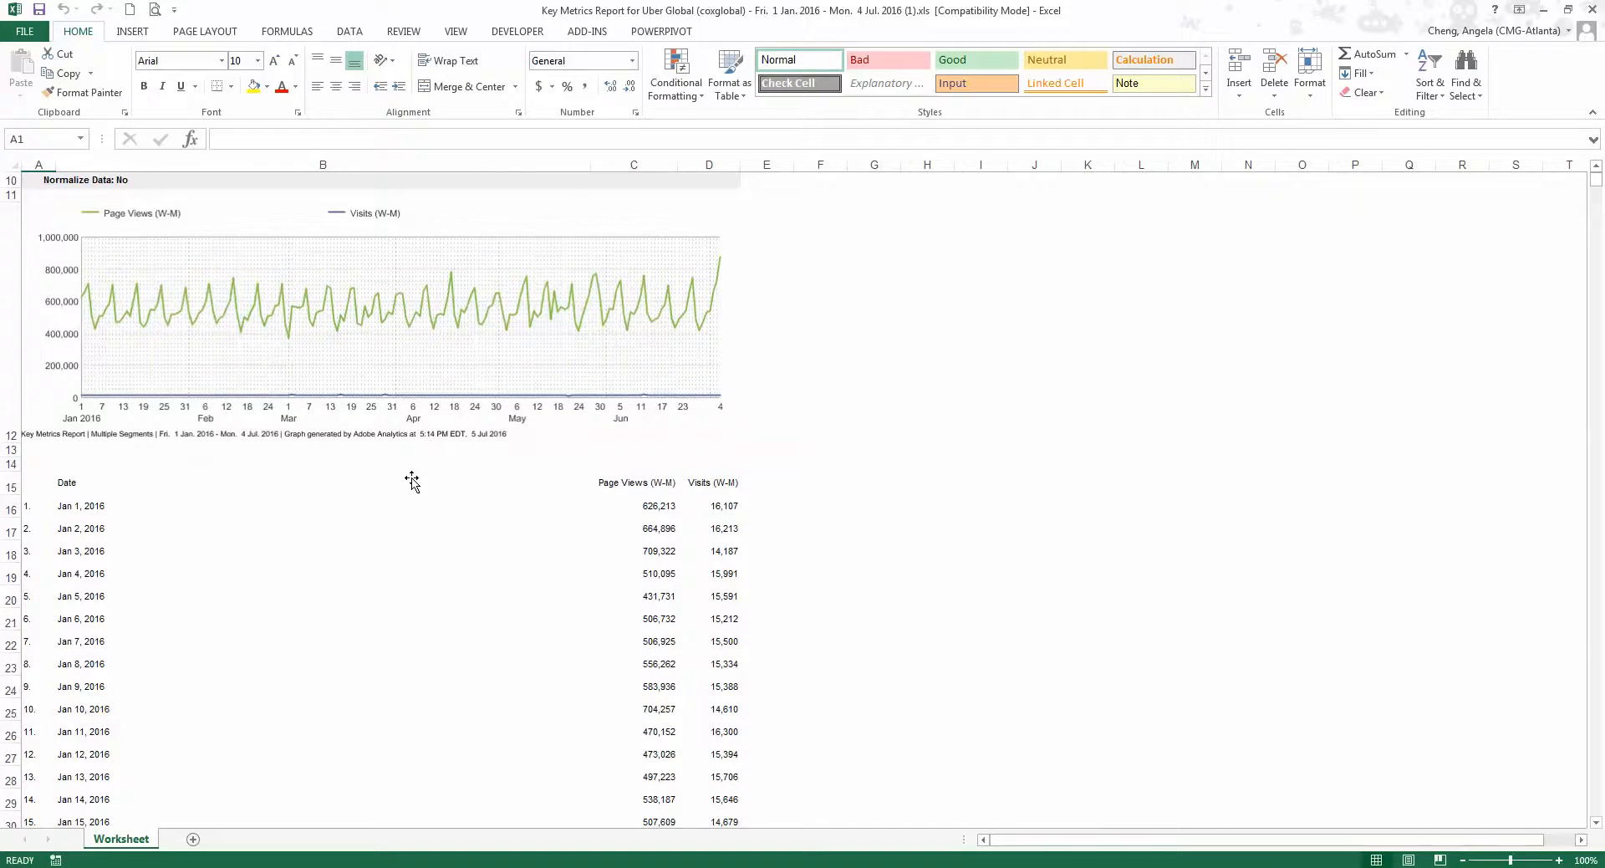
Scroll down through the daily table to reach its last row of dates, page views and visits
scroll("down", 3)
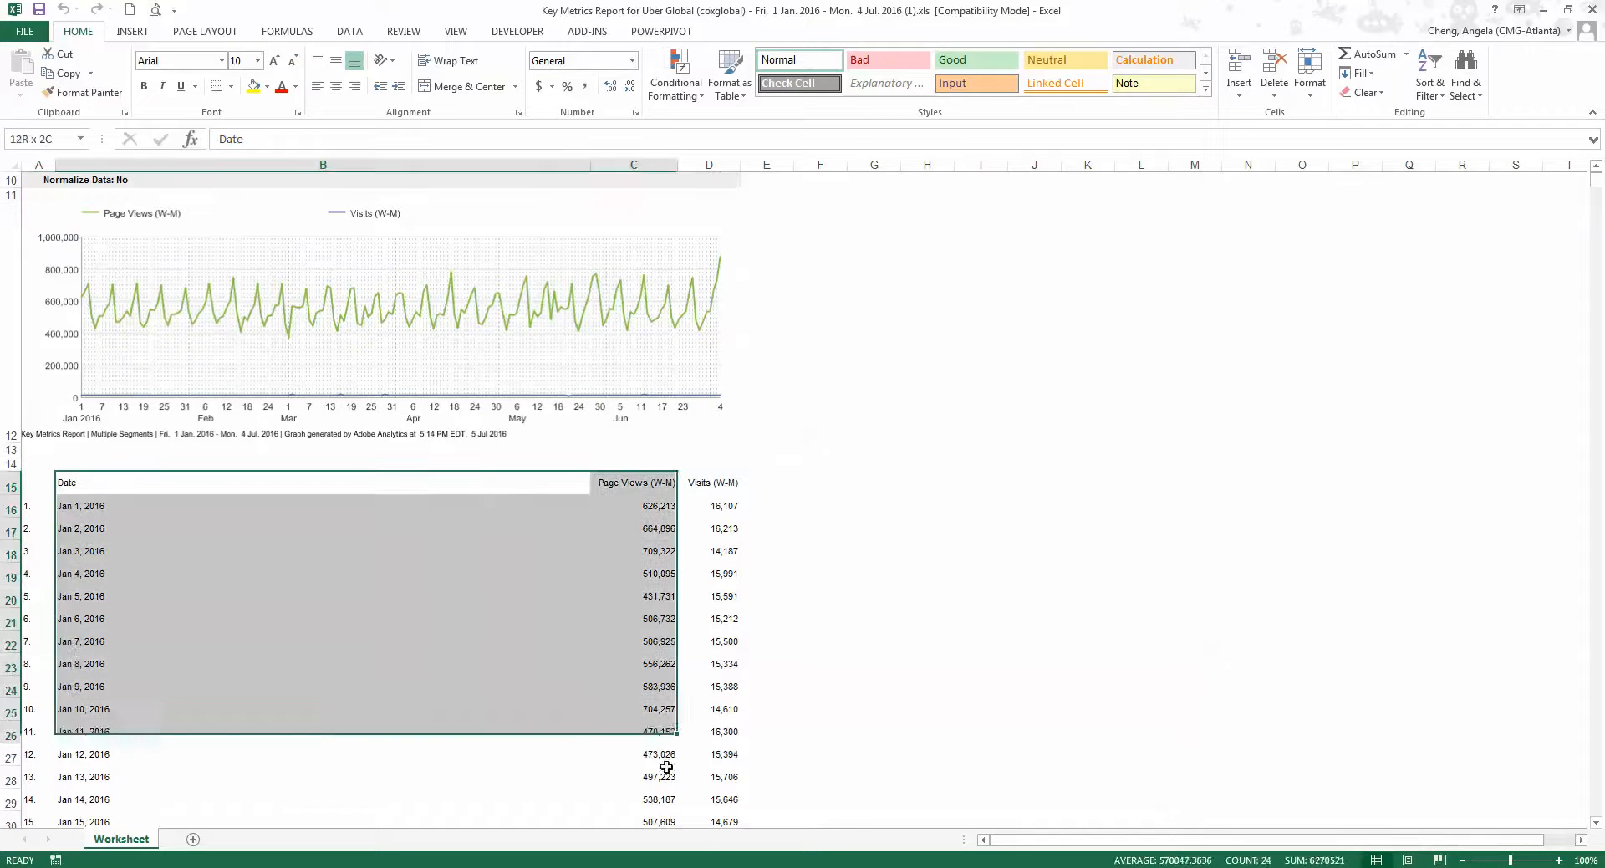
scroll("down", 3)
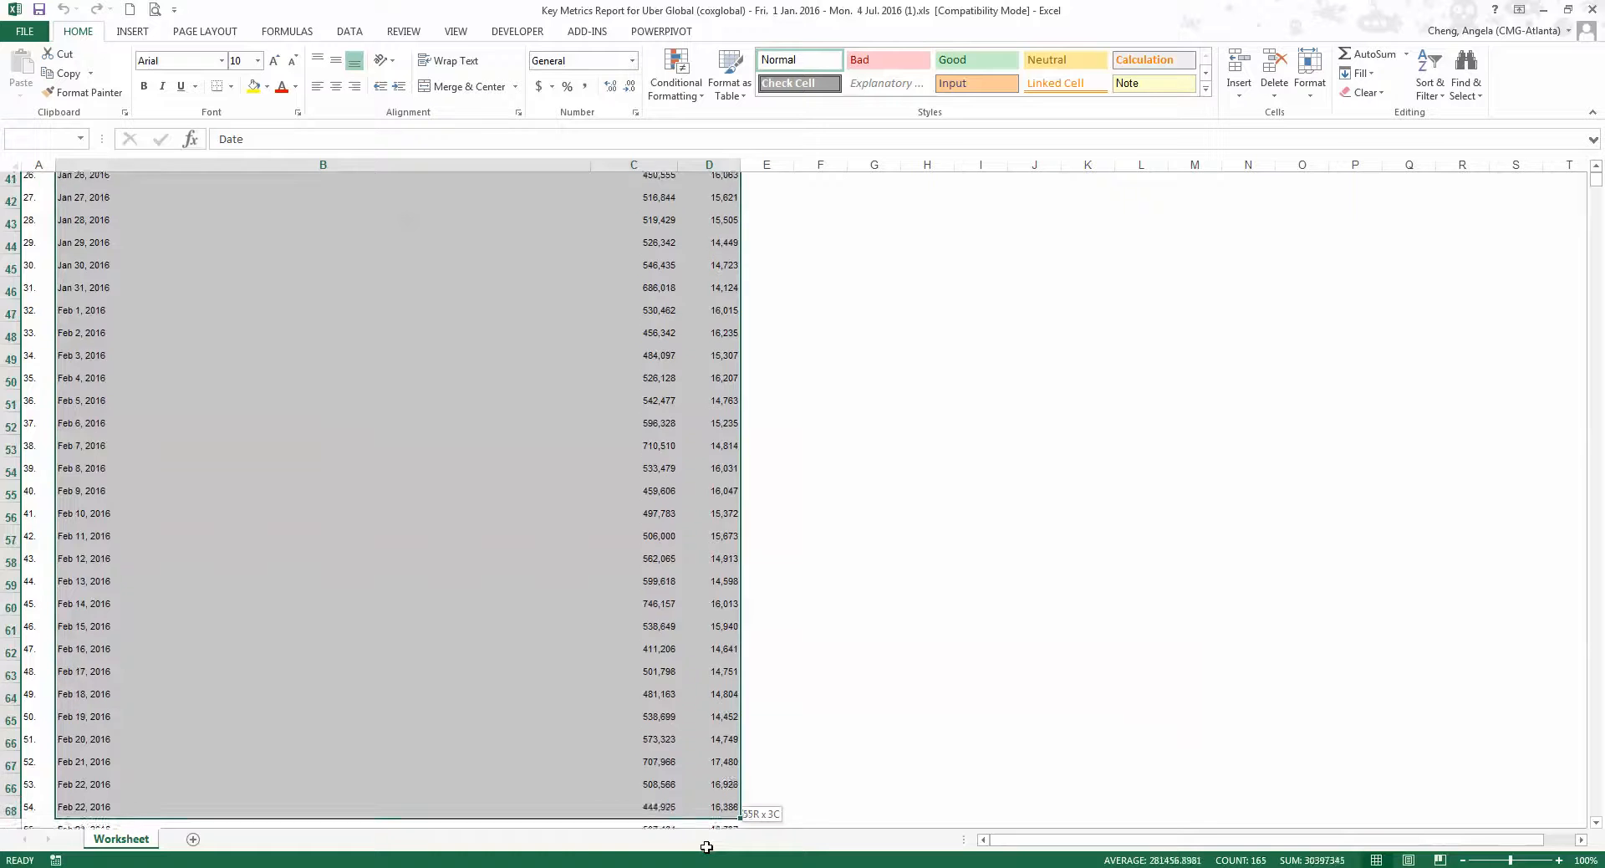
scroll("down", 3)
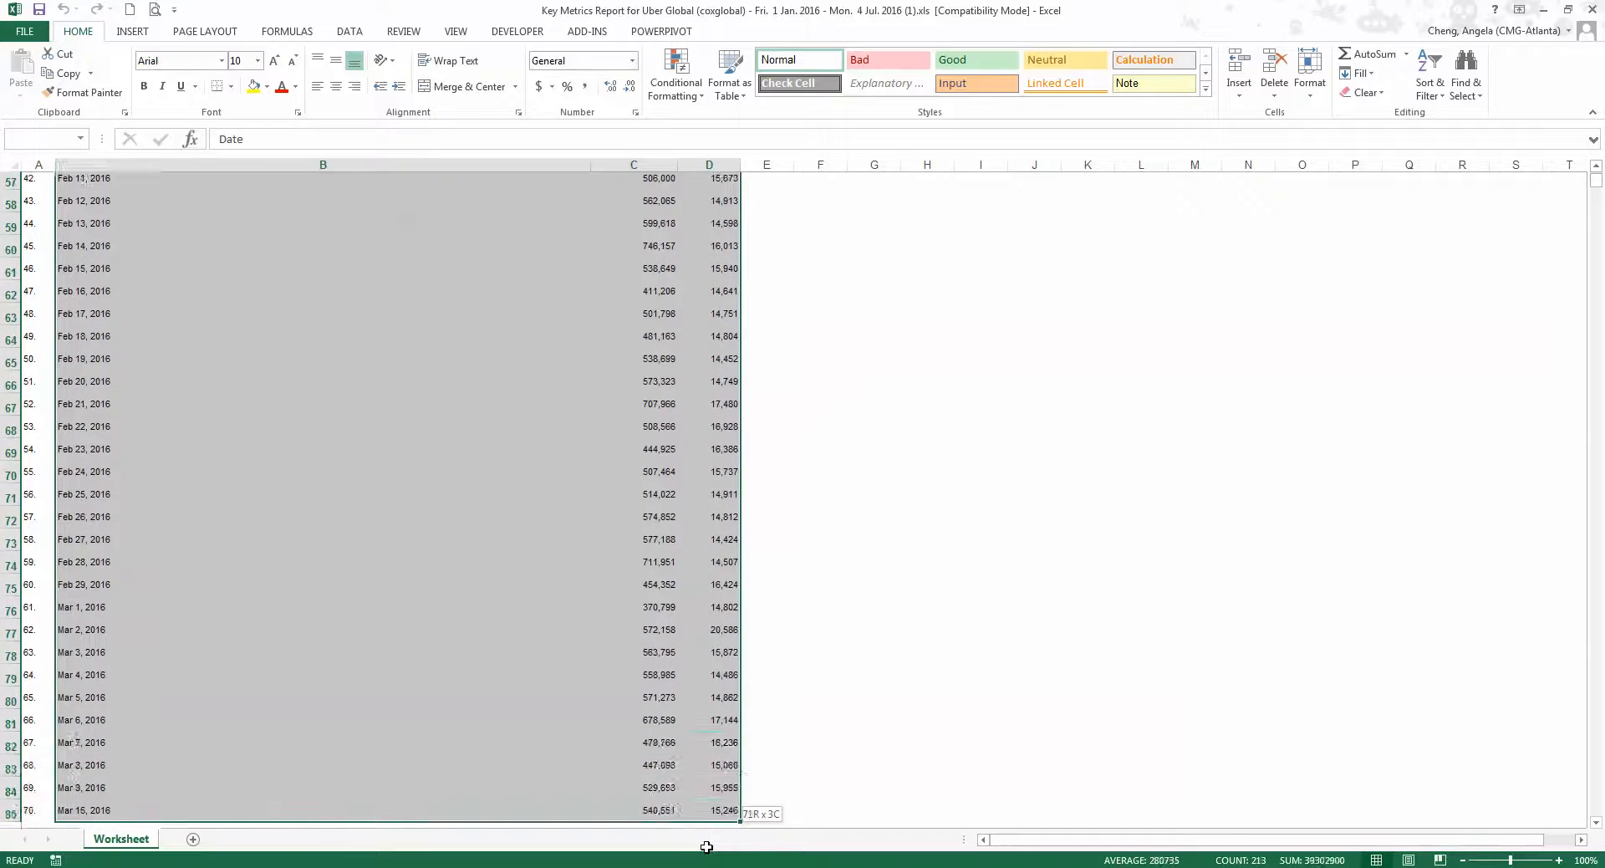
scroll("down", 3)
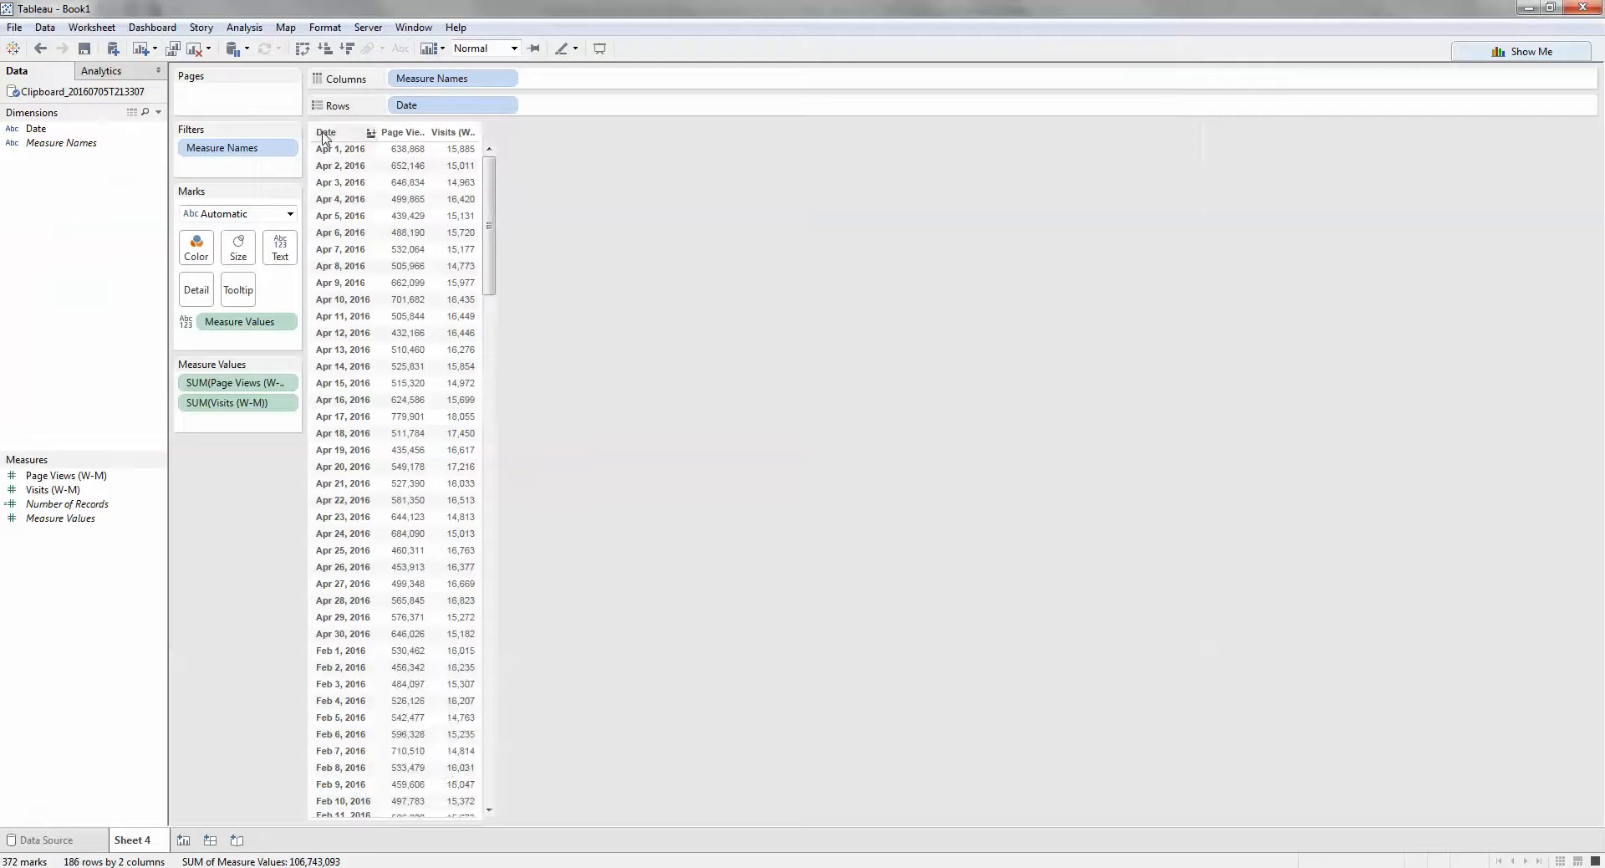
left_click(408, 467)
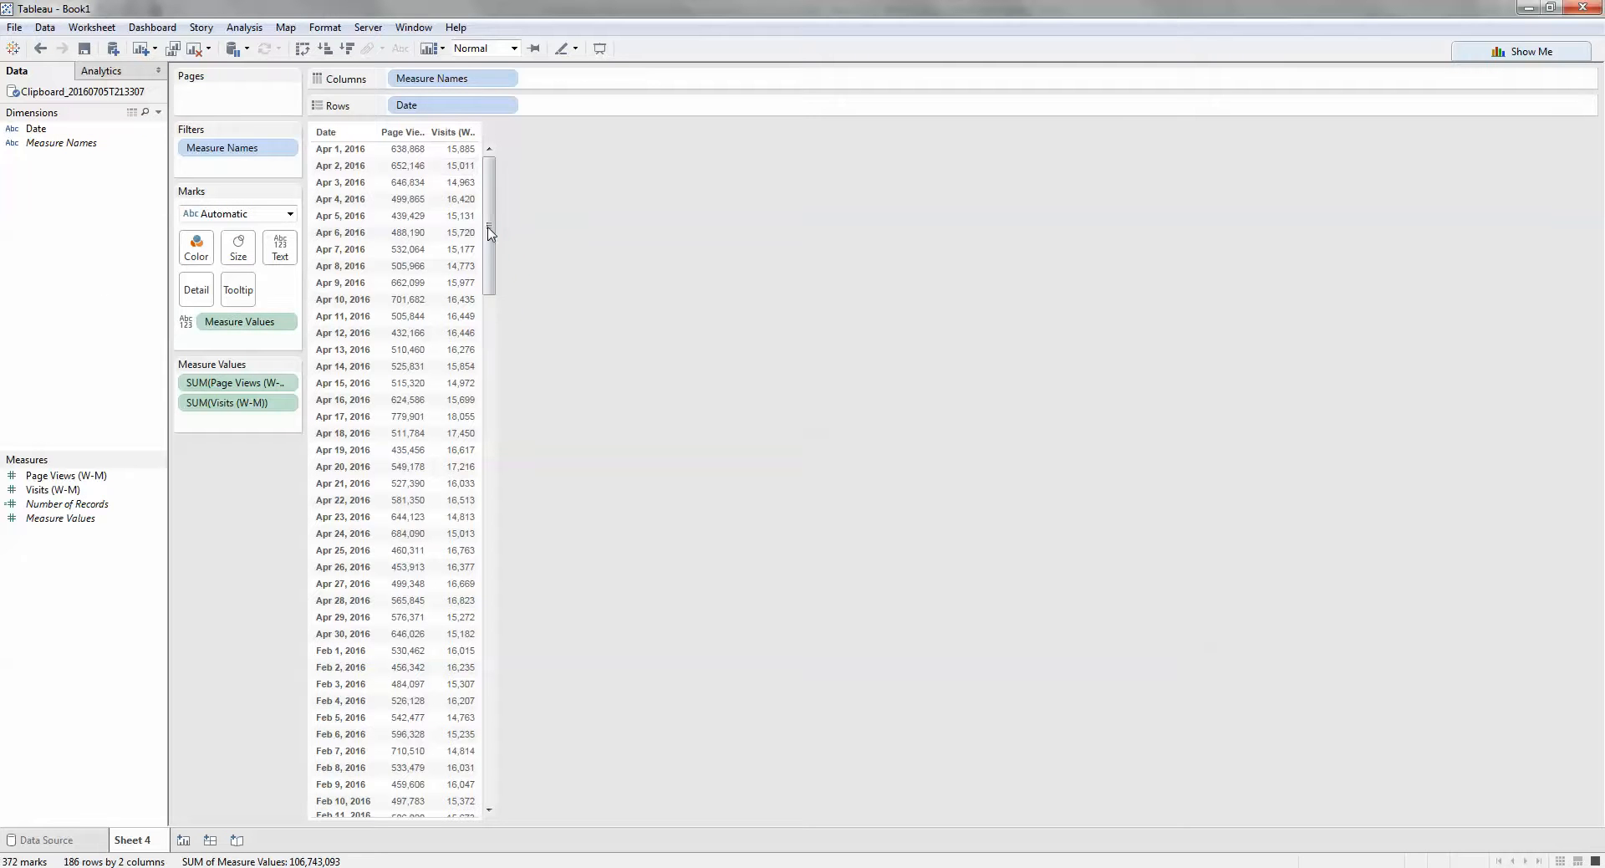
left_click(1524, 52)
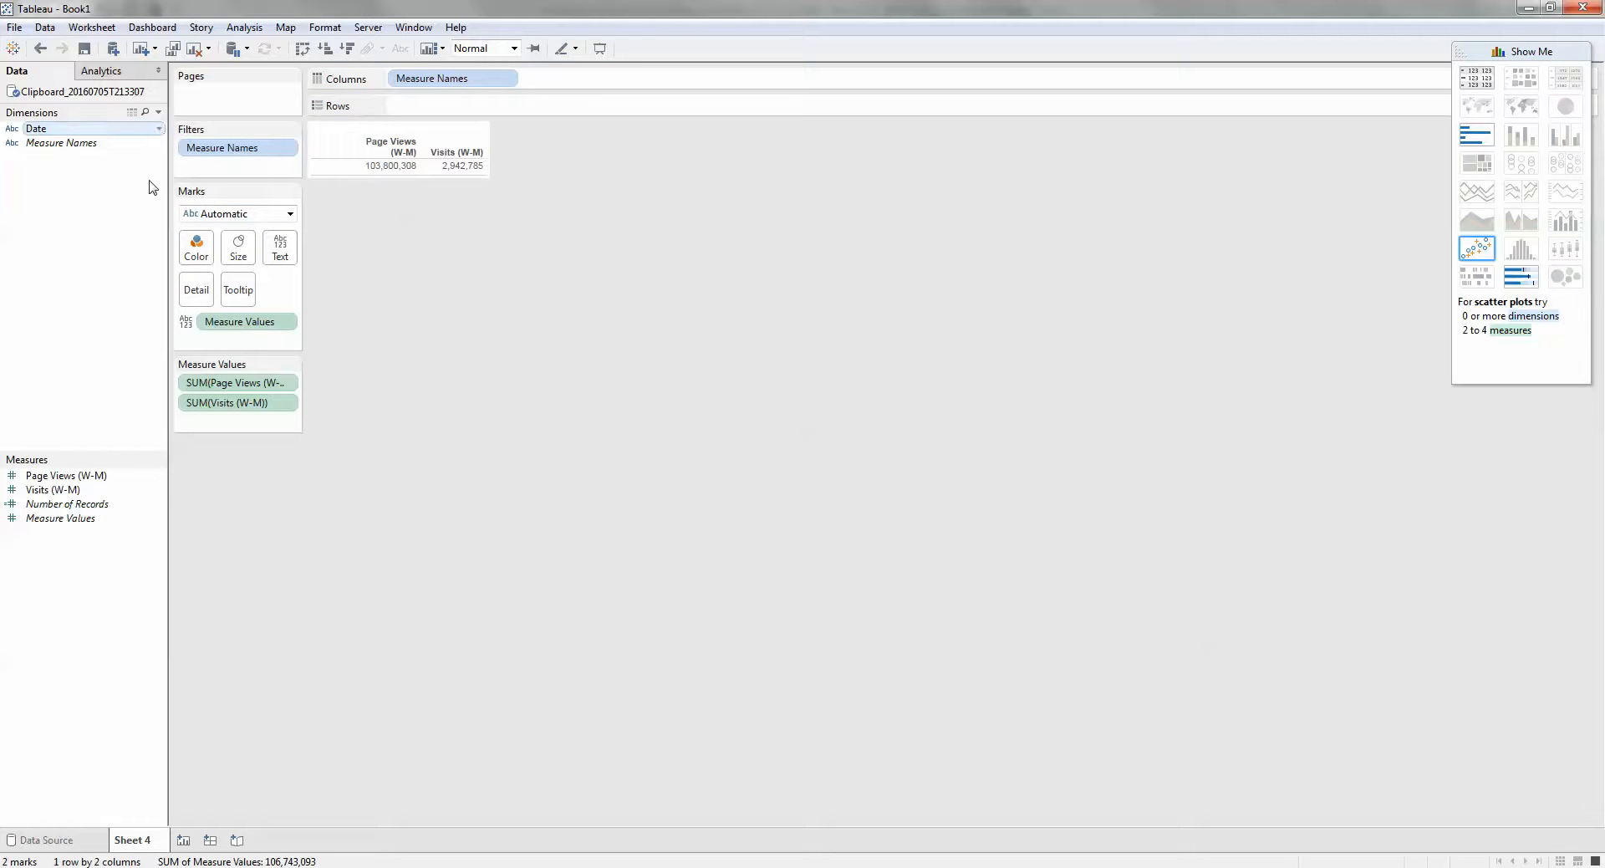
Change the YEAR(Date) pill to continuous Day so the measures break out daily
right_click(37, 129)
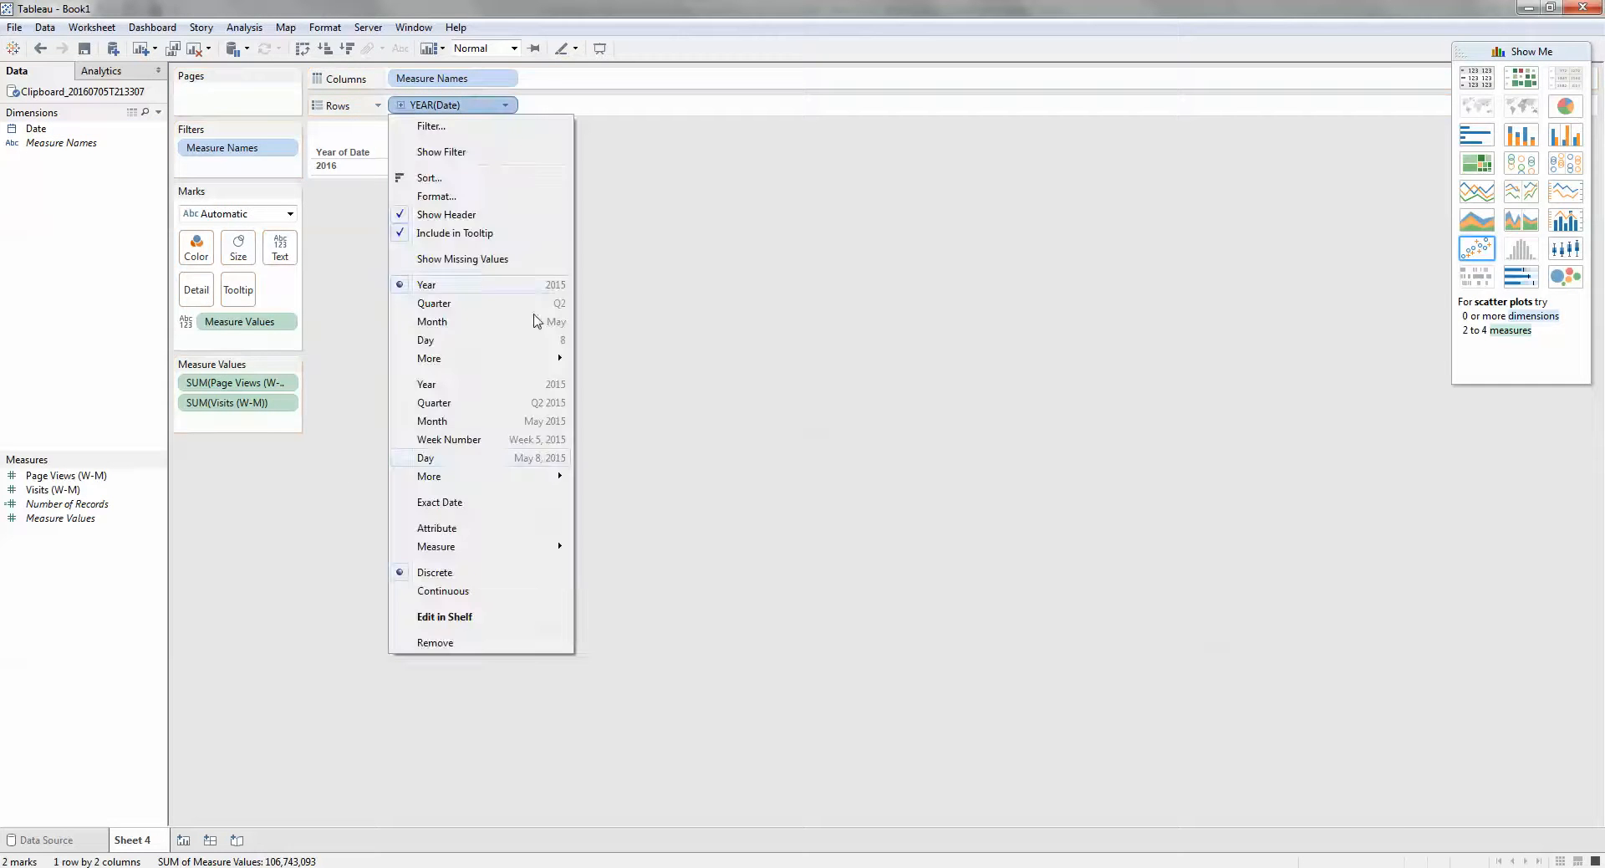
left_click(426, 458)
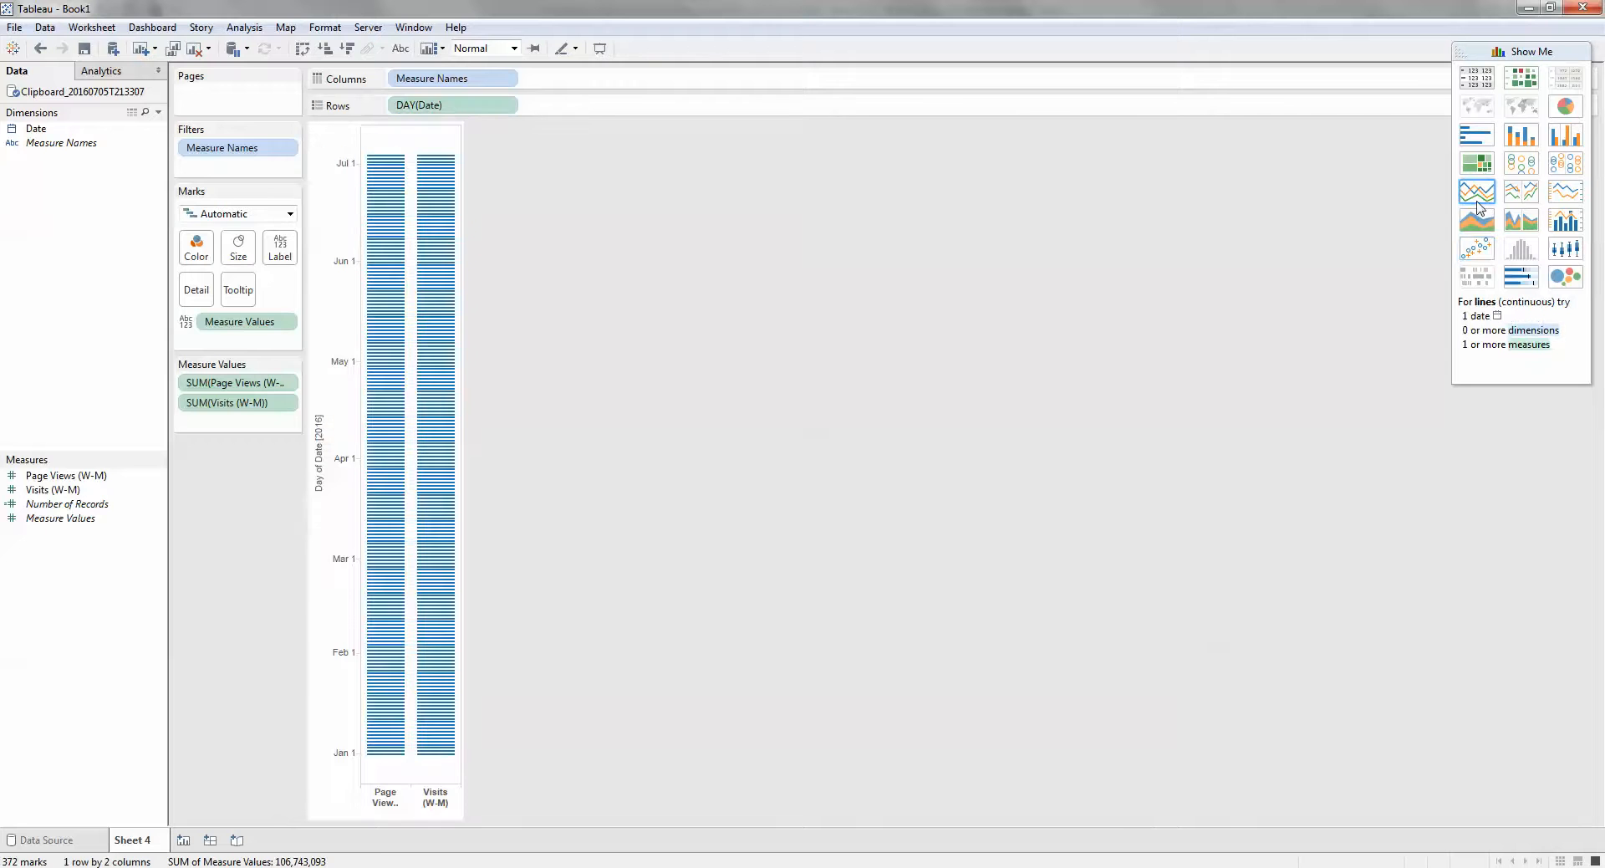